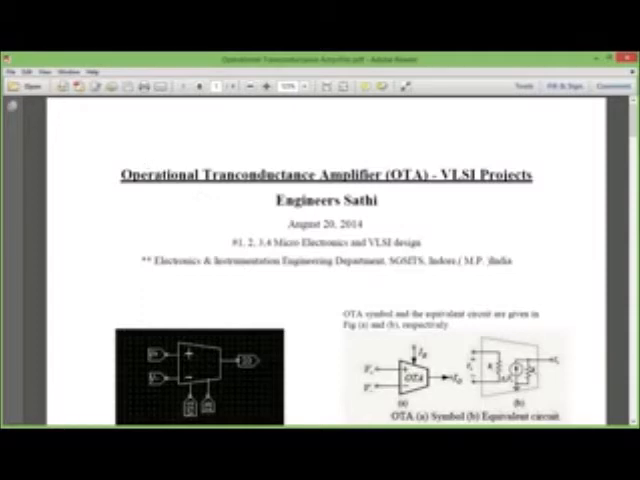
{"action": "mouse_move", "coordinate": [172, 205]}
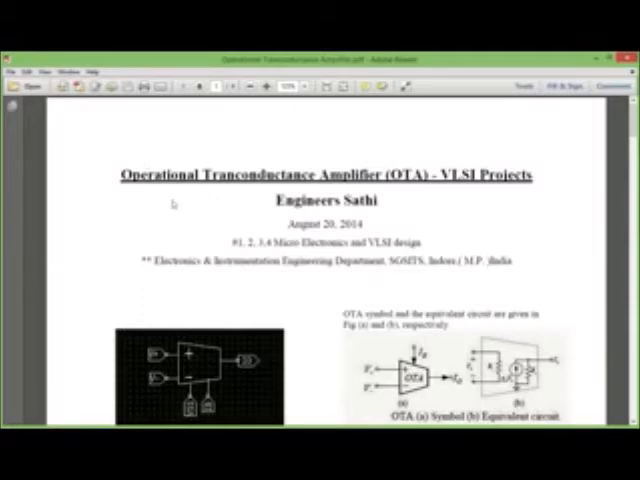
- Scroll the OTA paper past the introduction and equations to the Schematic of OTA heading
{"action": "scroll", "scroll_direction": "down", "scroll_amount": 3}
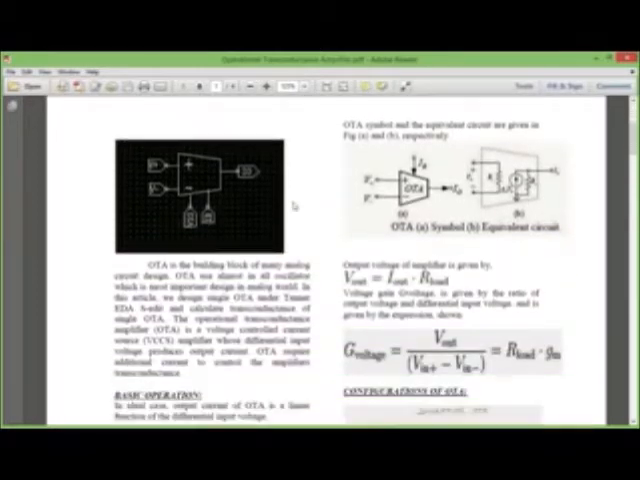
{"action": "scroll", "scroll_direction": "down", "scroll_amount": 3}
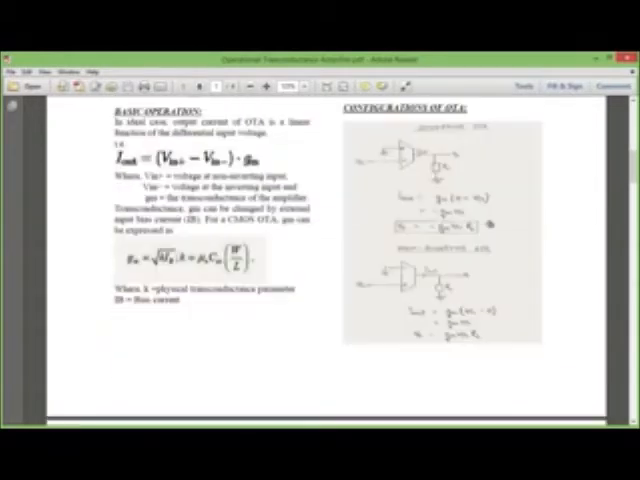
{"action": "scroll", "scroll_direction": "down", "scroll_amount": 3}
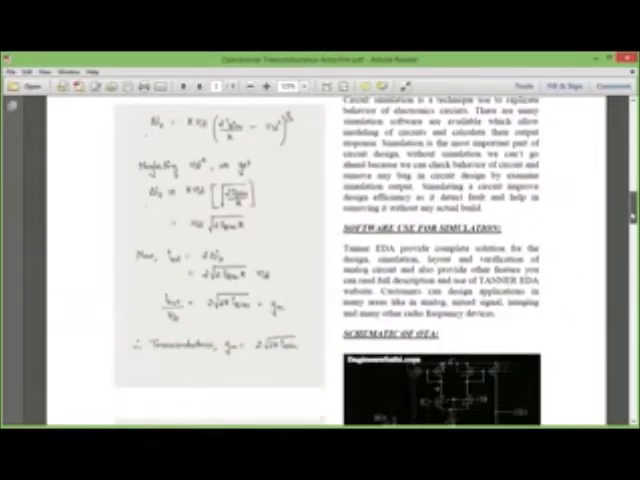
{"action": "scroll", "scroll_direction": "down", "scroll_amount": 3}
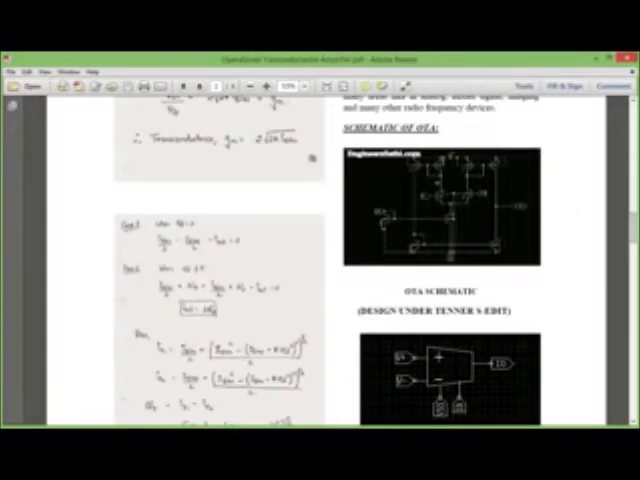
{"action": "scroll", "scroll_direction": "down", "scroll_amount": 3}
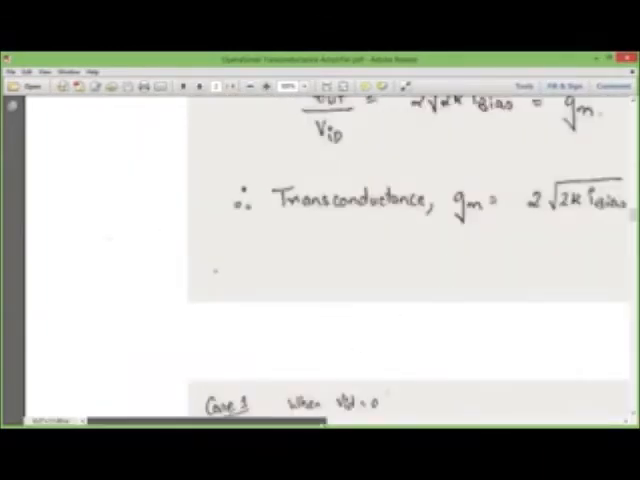
{"action": "scroll", "scroll_direction": "up", "scroll_amount": 3}
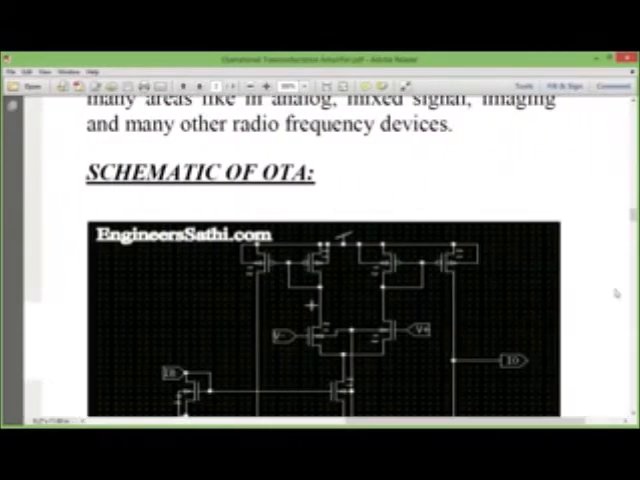
- Scroll a little further to bring the full OTA transistor schematic into view
{"action": "scroll", "scroll_direction": "down", "scroll_amount": 3}
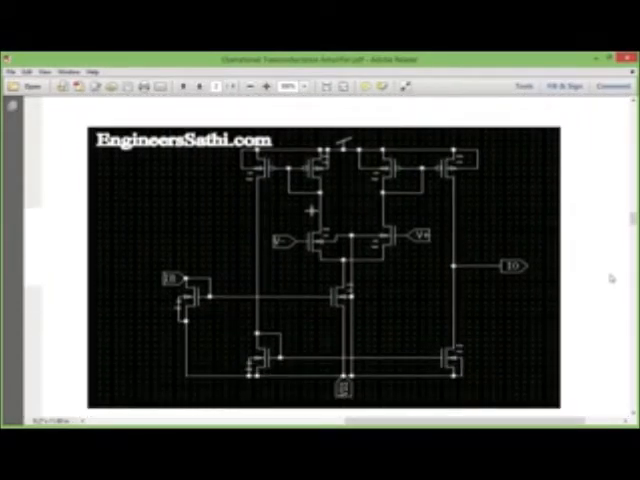
{"action": "mouse_move", "coordinate": [615, 280]}
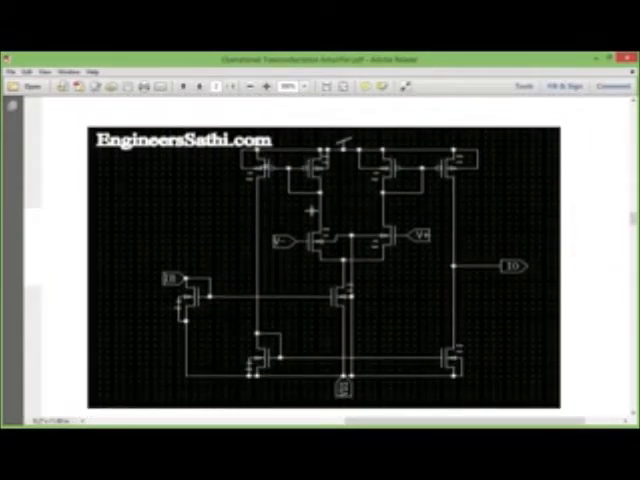
{"action": "mouse_move", "coordinate": [345, 180]}
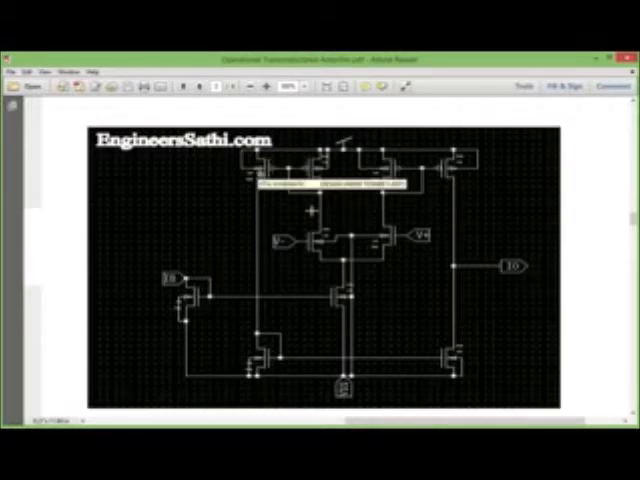
{"action": "mouse_move", "coordinate": [260, 180]}
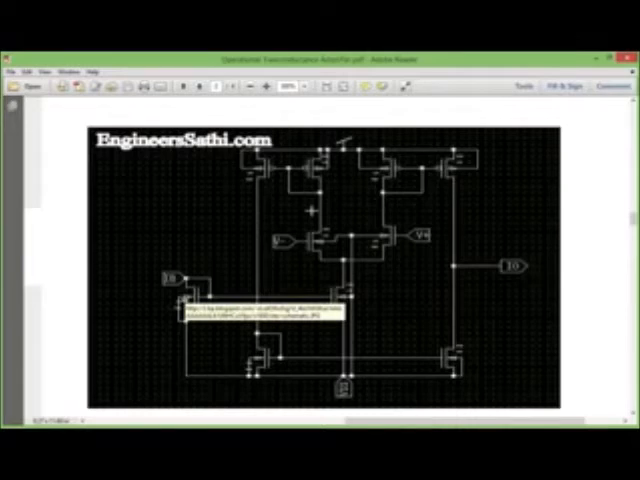
{"action": "mouse_move", "coordinate": [262, 270]}
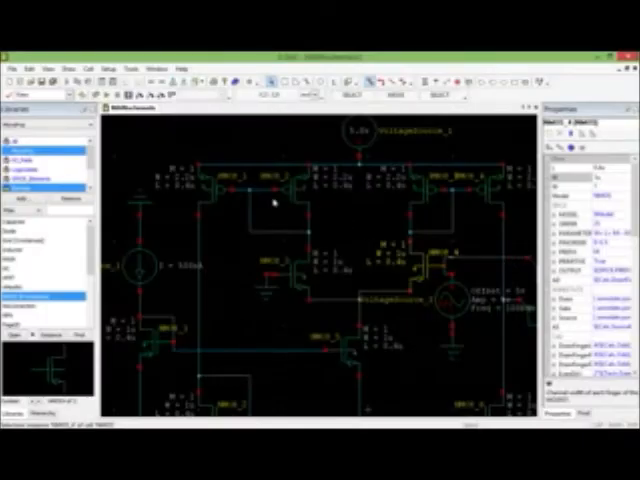
{"action": "mouse_move", "coordinate": [325, 205]}
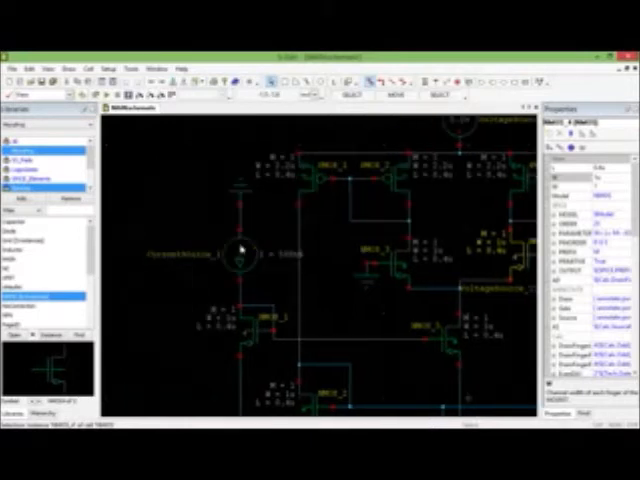
{"action": "mouse_move", "coordinate": [258, 290]}
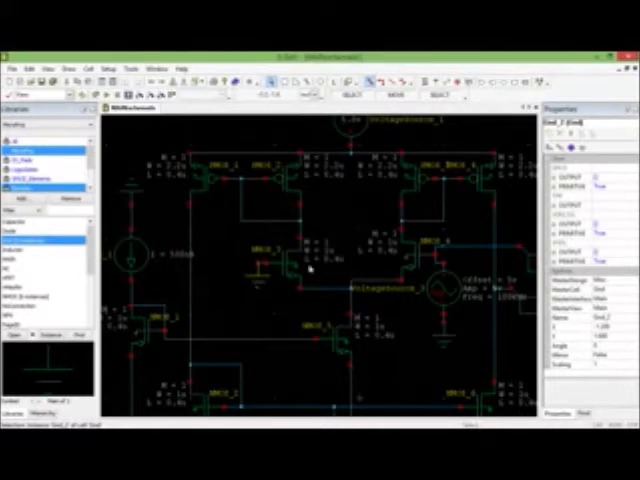
{"action": "left_click", "coordinate": [440, 290]}
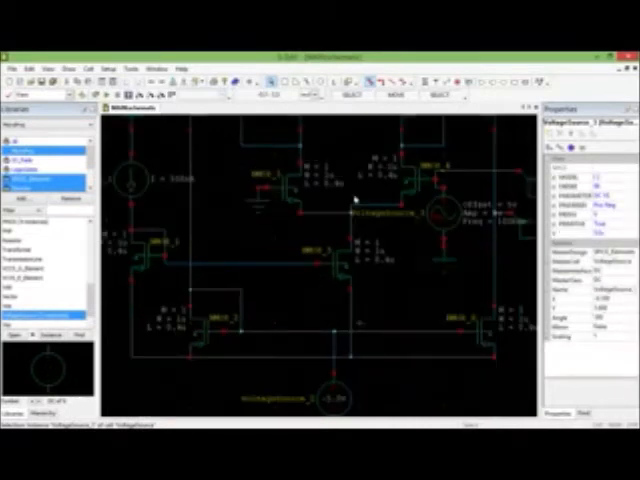
{"action": "left_click", "coordinate": [325, 398]}
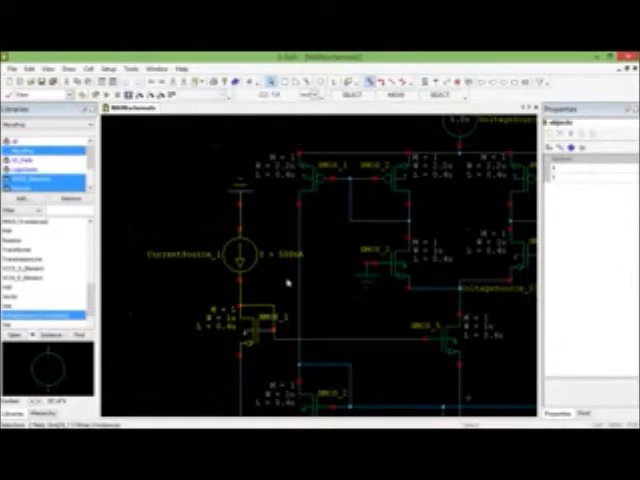
{"action": "mouse_move", "coordinate": [307, 283]}
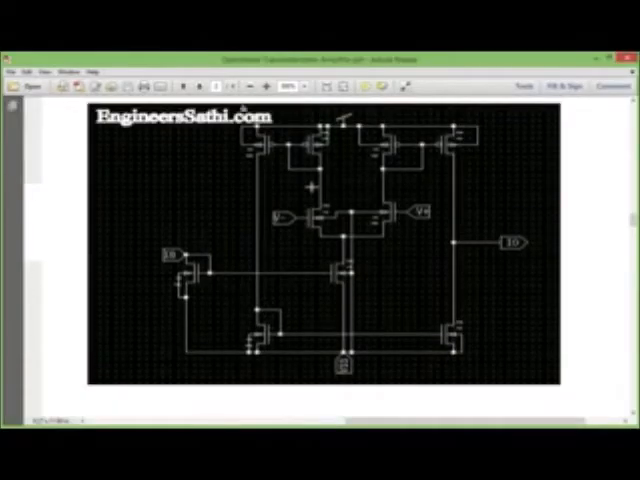
- Scroll past the schematic caption and S-Edit note to the OTA symbol figure
{"action": "scroll", "scroll_direction": "down", "scroll_amount": 3}
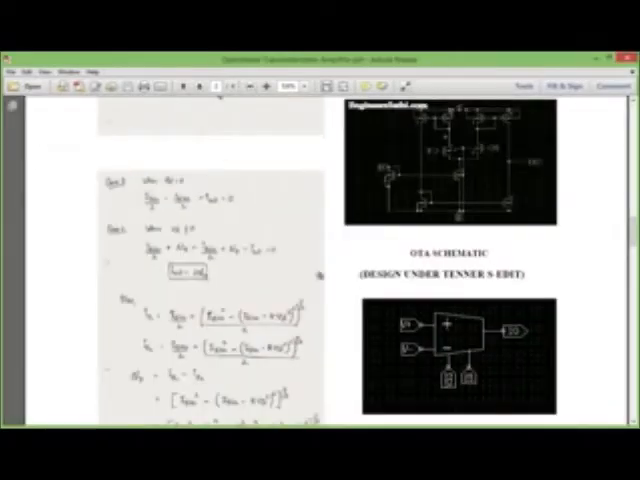
{"action": "scroll", "scroll_direction": "down", "scroll_amount": 3}
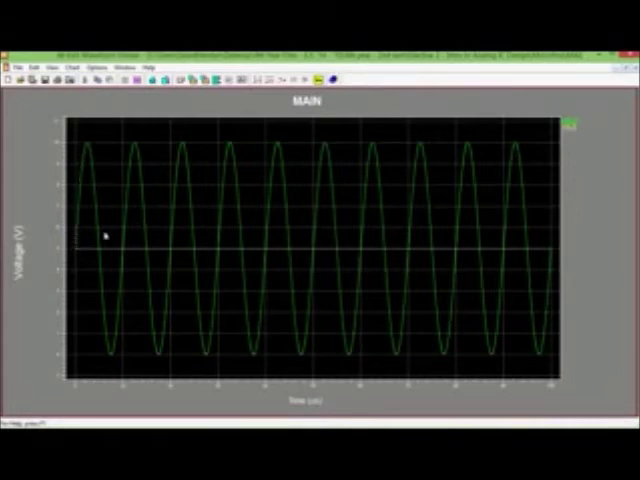
{"action": "mouse_move", "coordinate": [143, 147]}
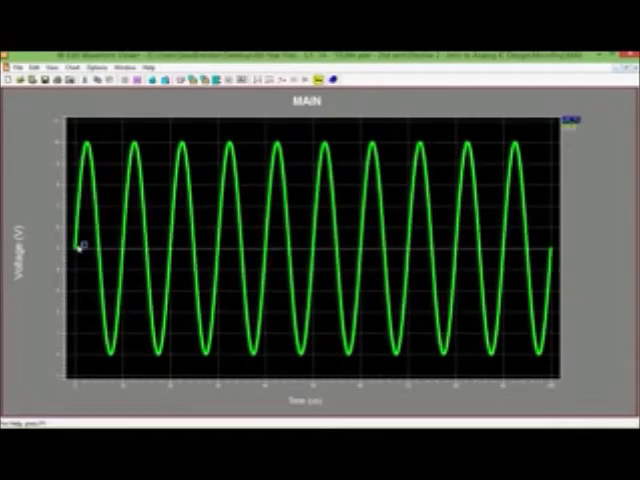
{"action": "mouse_move", "coordinate": [78, 248]}
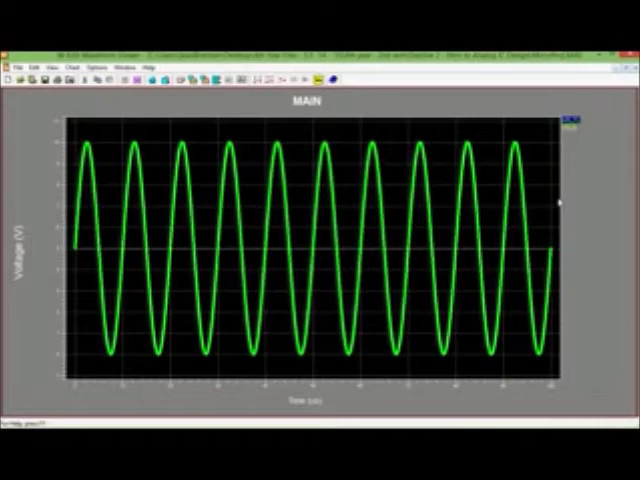
{"action": "mouse_move", "coordinate": [438, 167]}
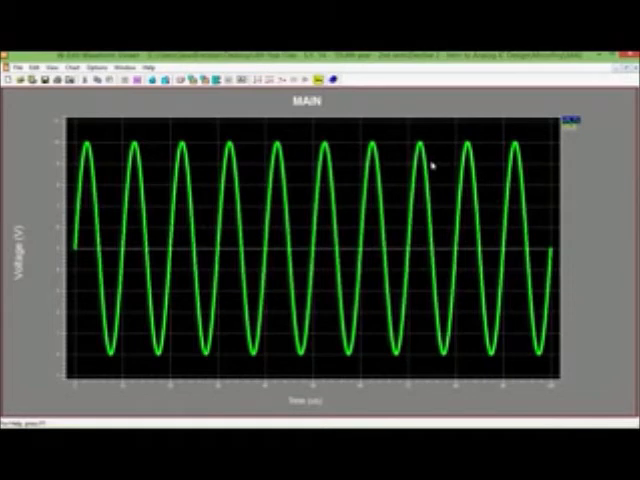
{"action": "mouse_move", "coordinate": [345, 148]}
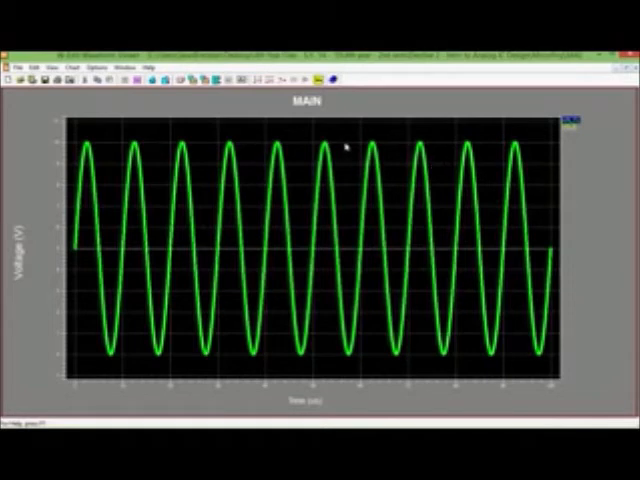
{"action": "mouse_move", "coordinate": [371, 190]}
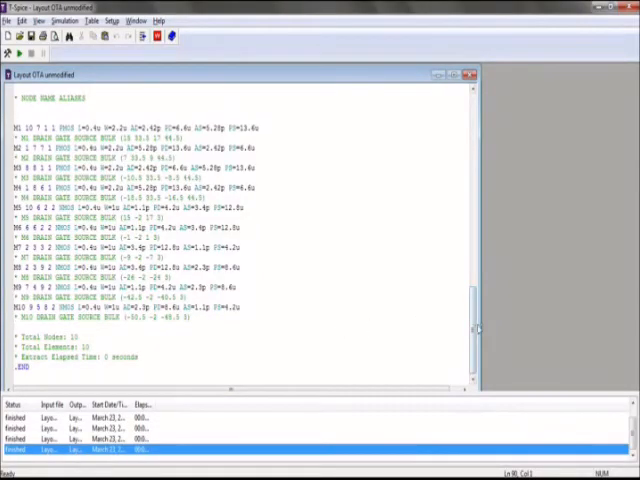
{"action": "scroll", "scroll_direction": "up", "scroll_amount": 3}
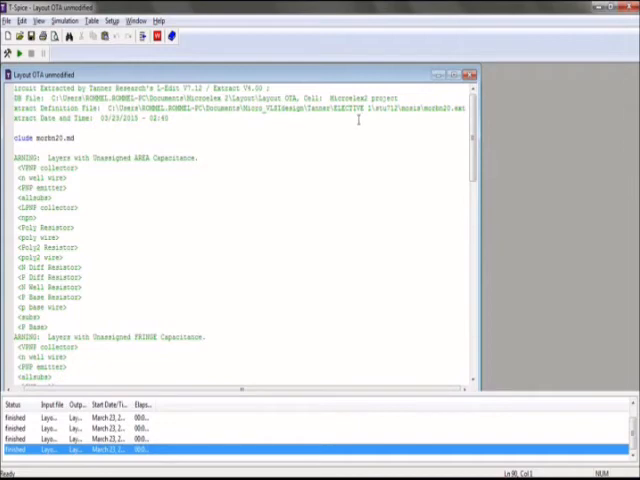
{"action": "mouse_move", "coordinate": [228, 302]}
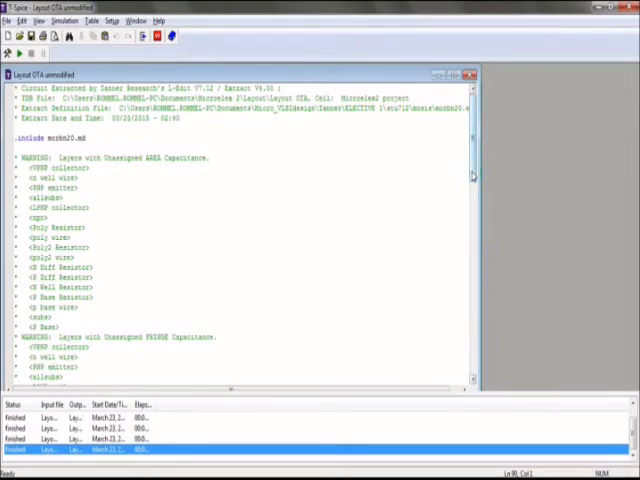
{"action": "scroll", "scroll_direction": "down", "scroll_amount": 3}
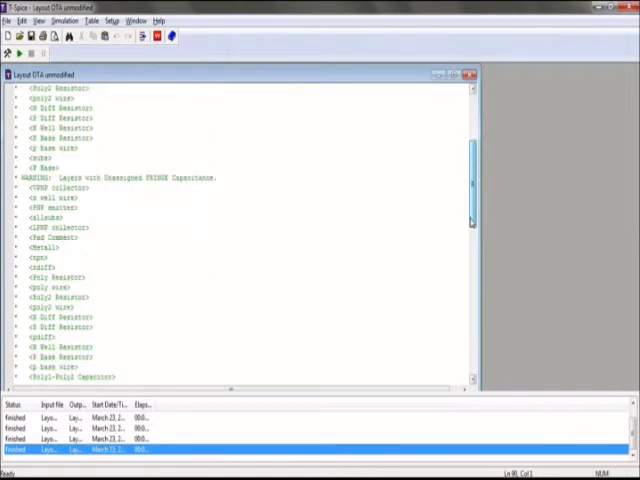
{"action": "scroll", "scroll_direction": "down", "scroll_amount": 3}
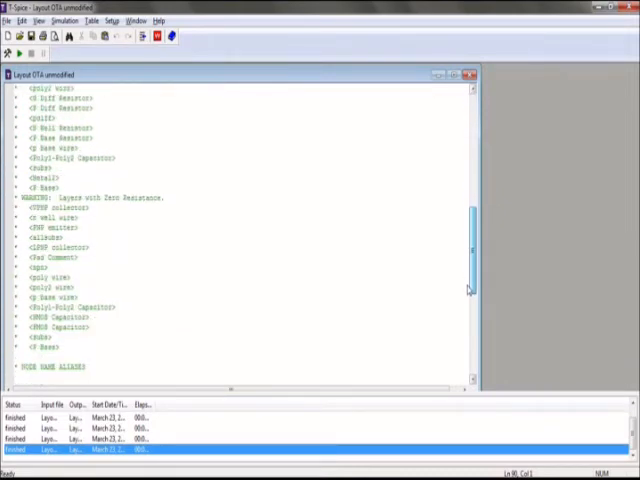
{"action": "scroll", "scroll_direction": "down", "scroll_amount": 3}
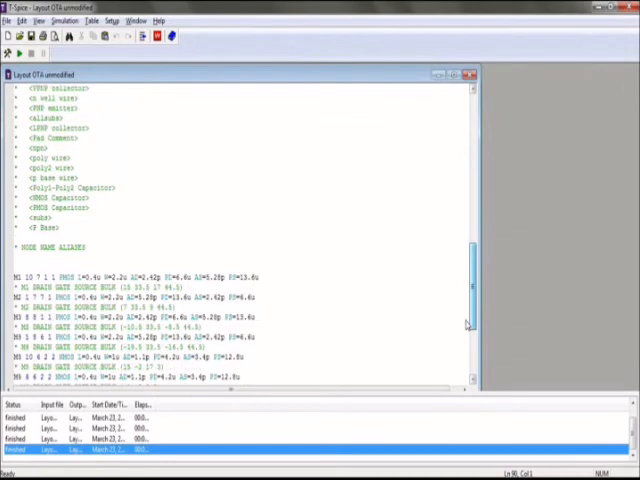
{"action": "scroll", "scroll_direction": "down", "scroll_amount": 3}
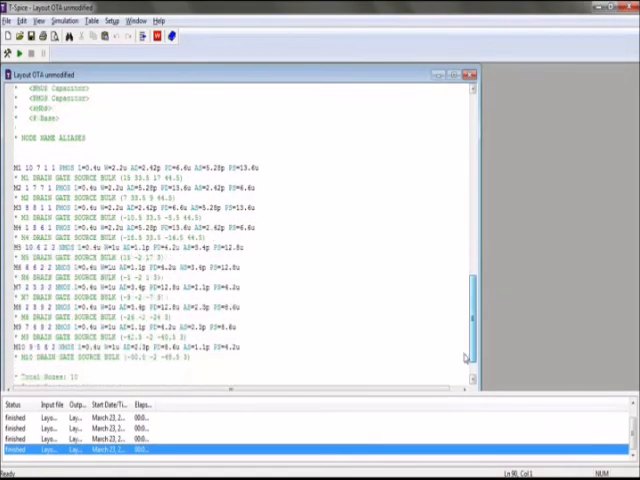
{"action": "scroll", "scroll_direction": "down", "scroll_amount": 3}
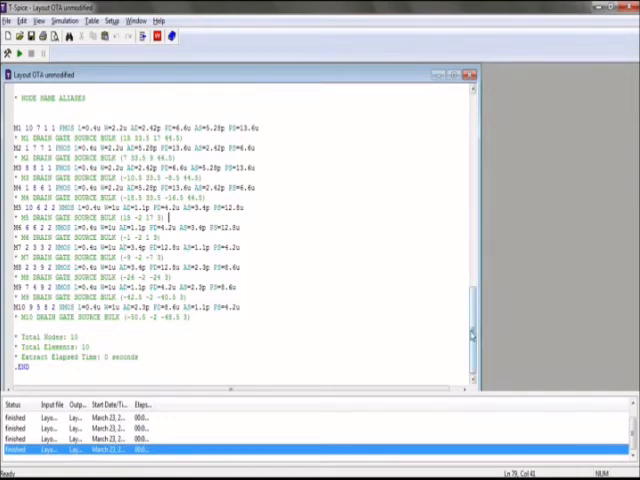
{"action": "scroll", "scroll_direction": "up", "scroll_amount": 3}
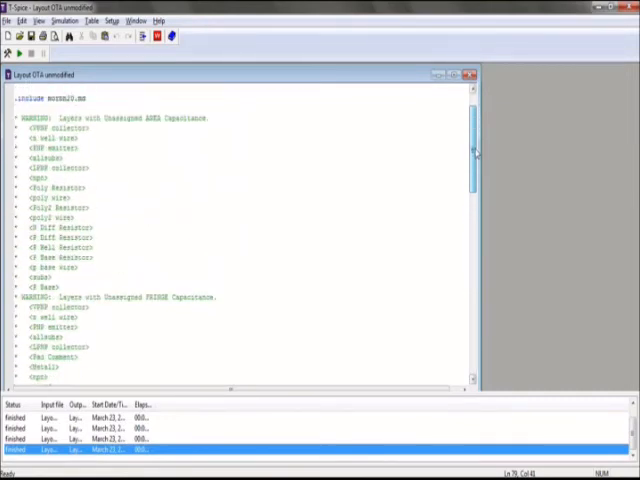
{"action": "scroll", "scroll_direction": "down", "scroll_amount": 3}
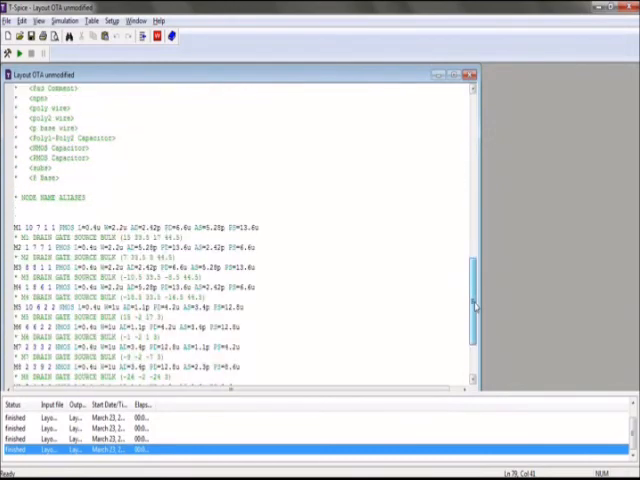
{"action": "scroll", "scroll_direction": "down", "scroll_amount": 3}
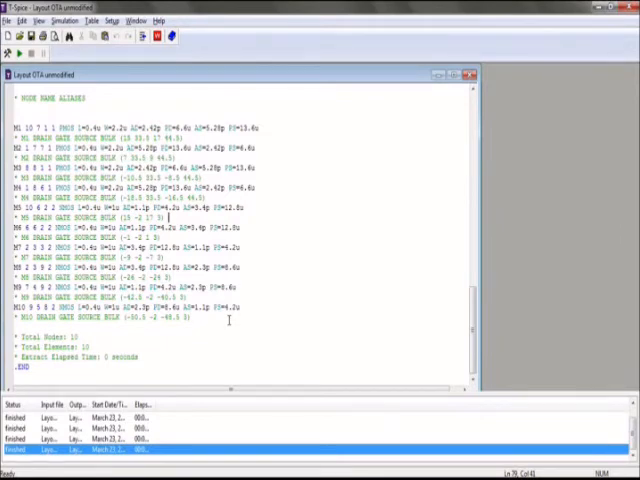
{"action": "scroll", "scroll_direction": "up", "scroll_amount": 3}
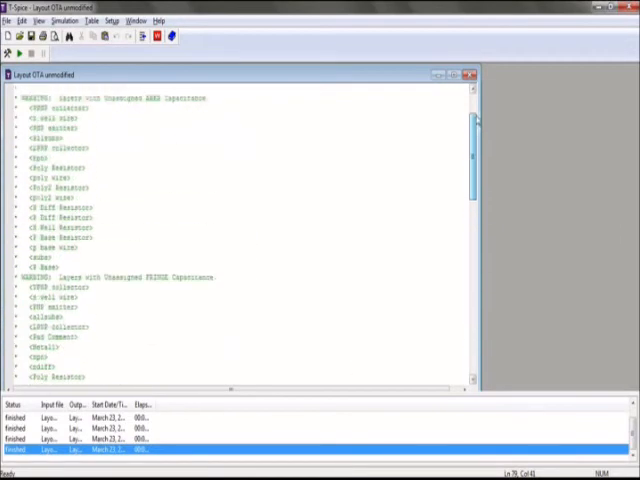
{"action": "scroll", "scroll_direction": "up", "scroll_amount": 3}
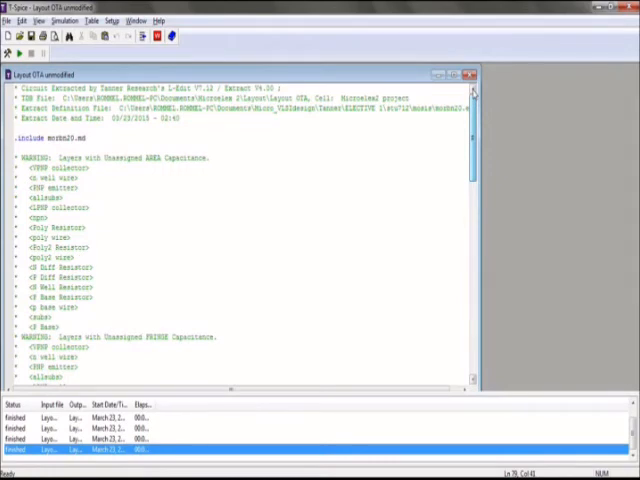
{"action": "scroll", "scroll_direction": "down", "scroll_amount": 3}
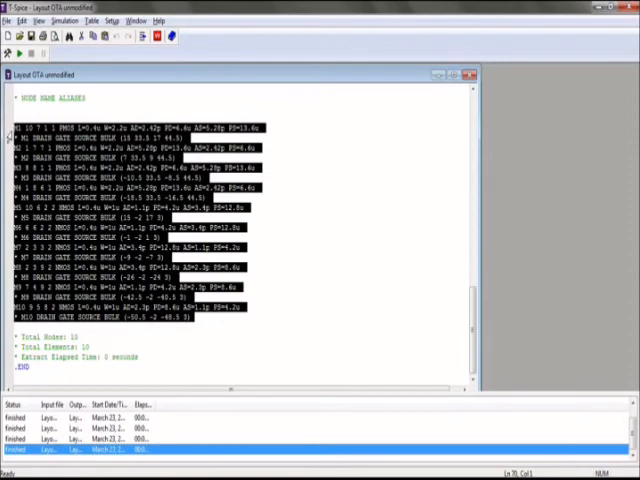
{"action": "mouse_move", "coordinate": [415, 135]}
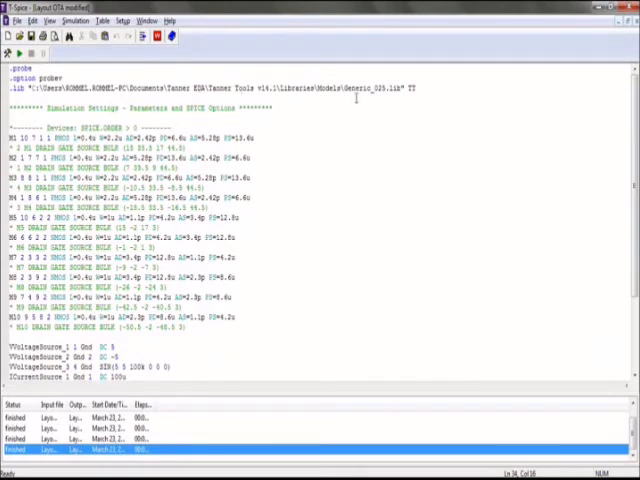
- Review the netlist's sources, print and .tran commands, then run the simulation
{"action": "double_click", "coordinate": [365, 88]}
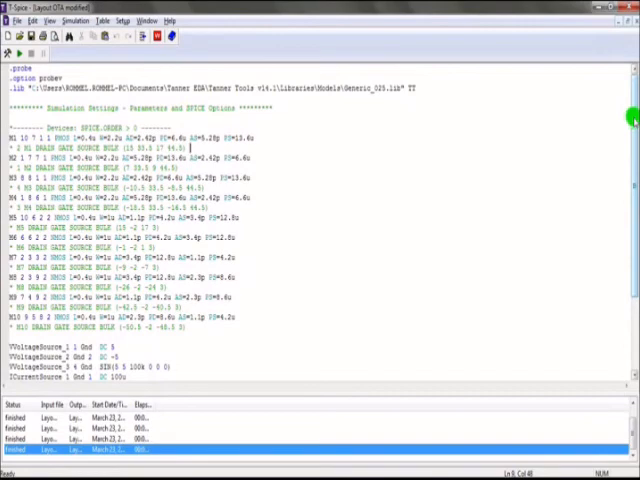
{"action": "scroll", "scroll_direction": "up", "scroll_amount": 3}
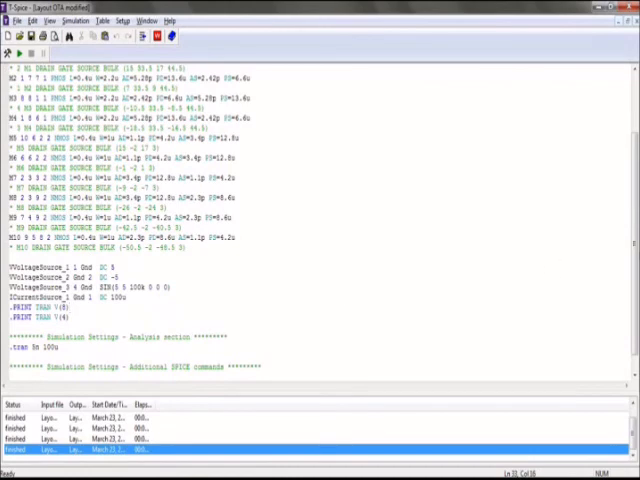
{"action": "scroll", "scroll_direction": "up", "scroll_amount": 3}
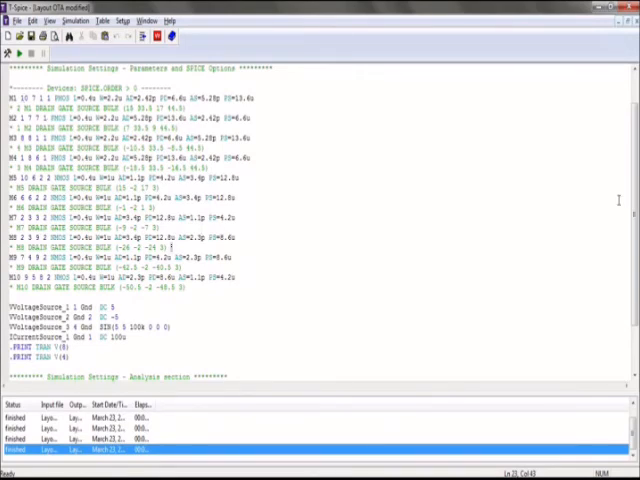
{"action": "scroll", "scroll_direction": "down", "scroll_amount": 3}
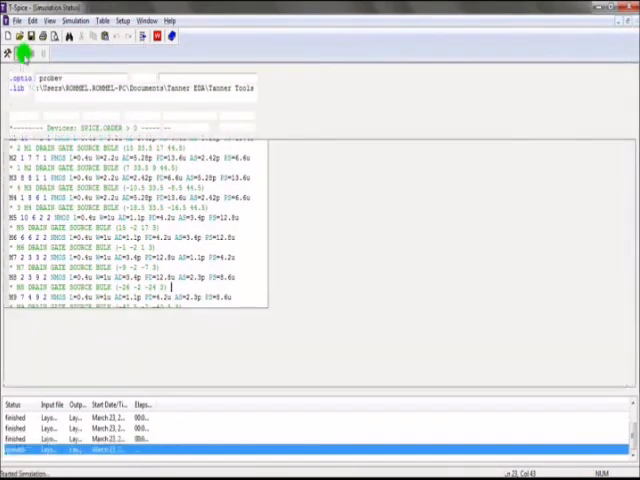
{"action": "left_click", "coordinate": [18, 51]}
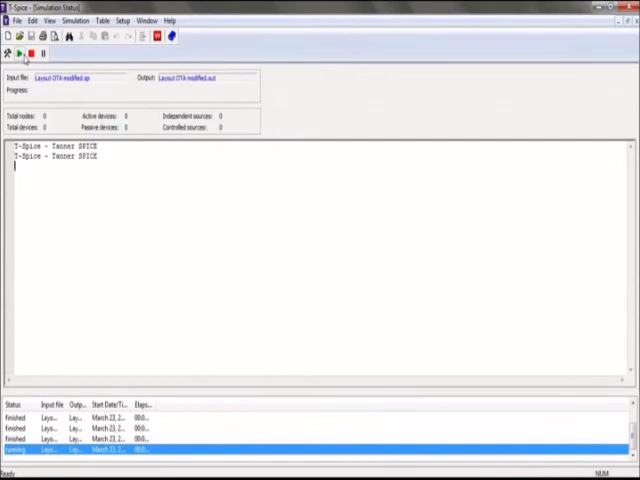